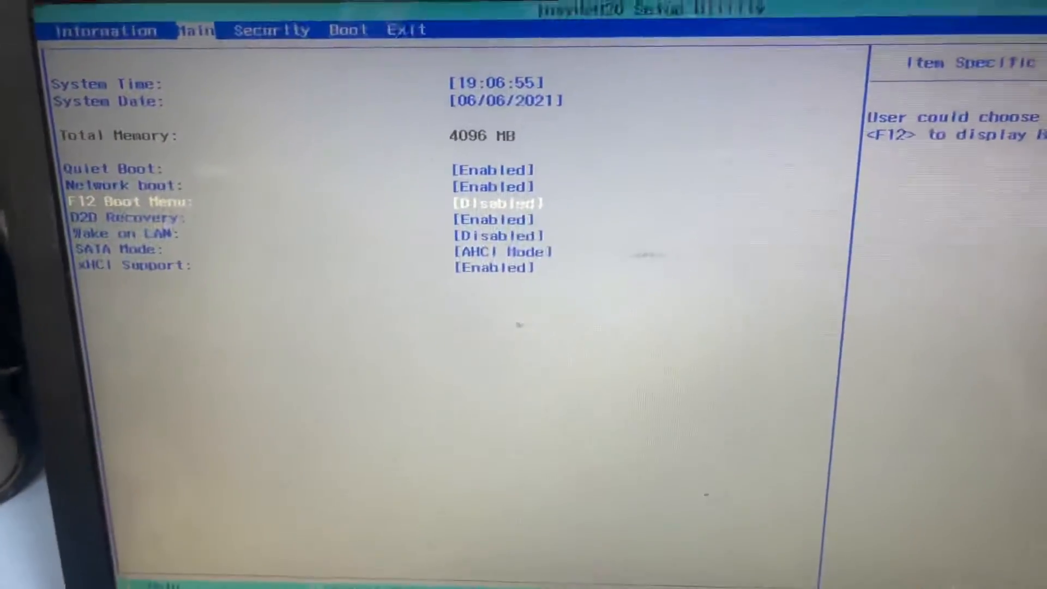
- Change F12 Boot Menu from Disabled to Enabled on the Main tab
{"action": "key", "text": "Return"}
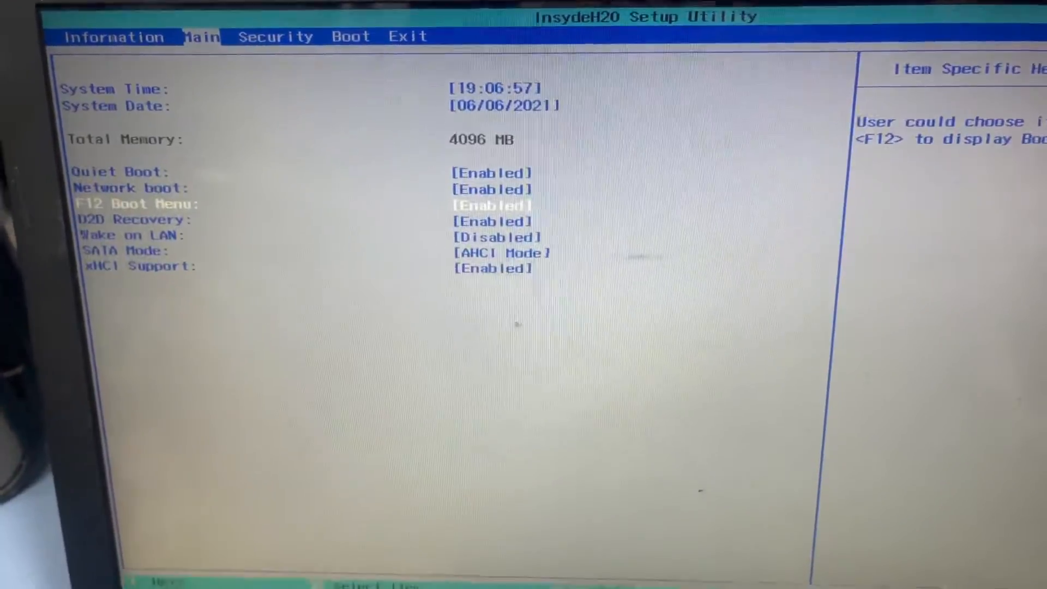
{"action": "left_click", "coordinate": [408, 36]}
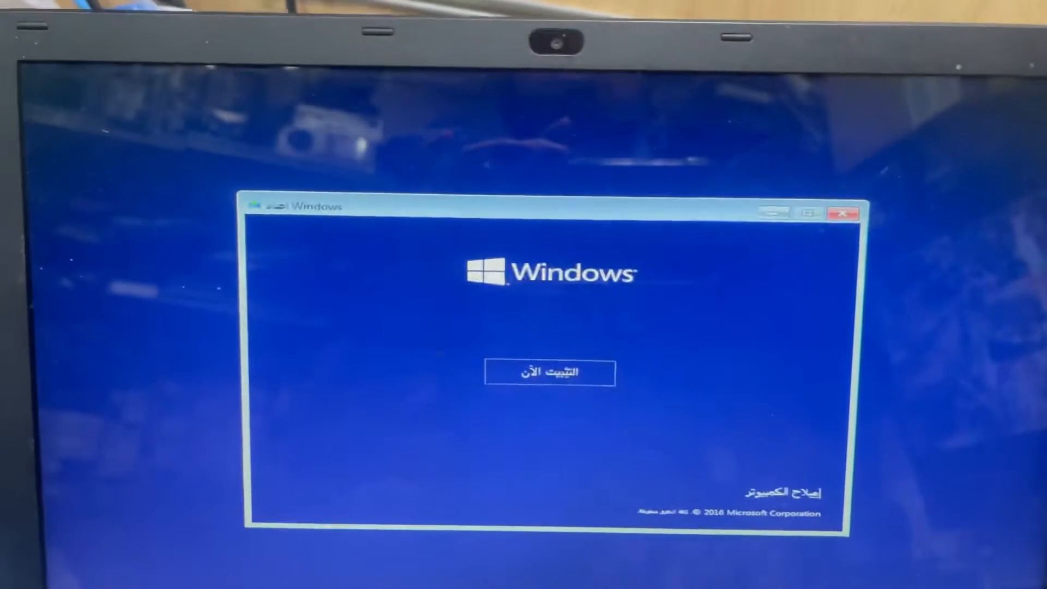
- Start the installation with Install now on the Windows Setup start screen
{"action": "left_click", "coordinate": [548, 372]}
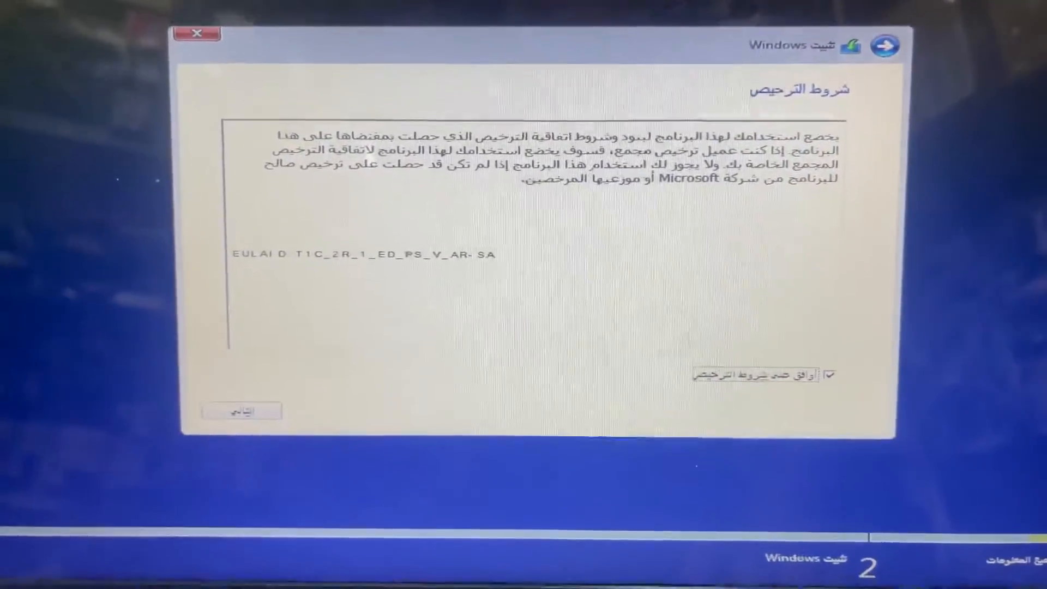
- Accept the licence terms and continue to the next setup step
{"action": "left_click", "coordinate": [242, 411]}
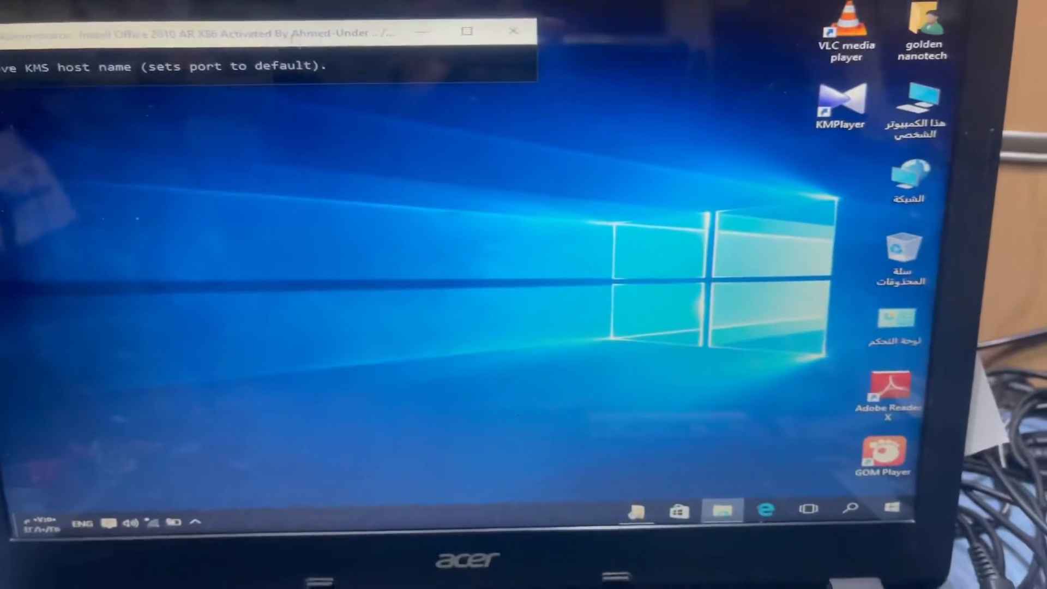
- Show the context menu on an empty area of the new Windows 10 desktop
{"action": "right_click", "coordinate": [521, 261]}
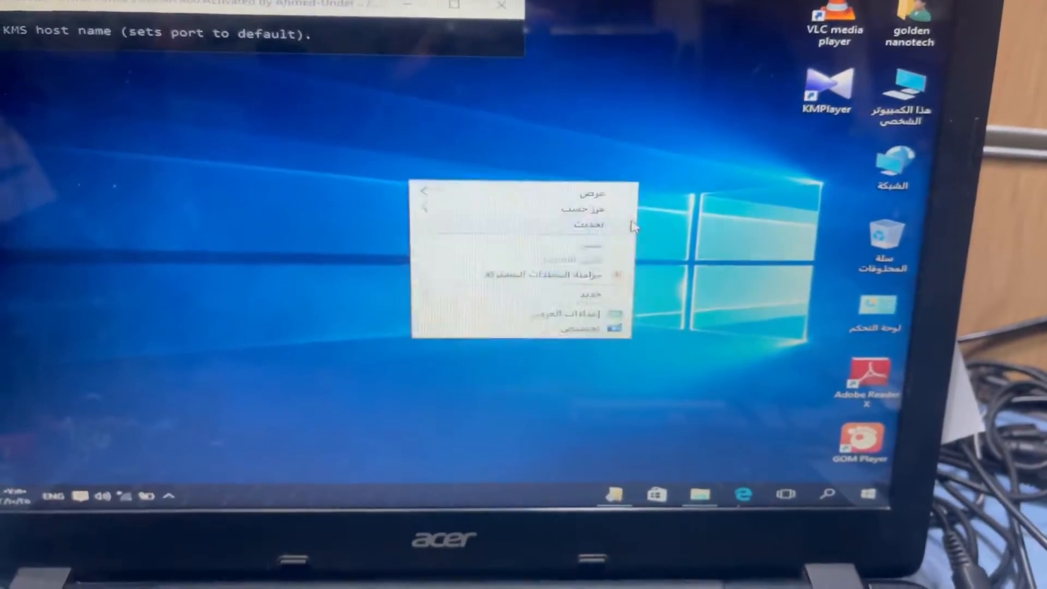